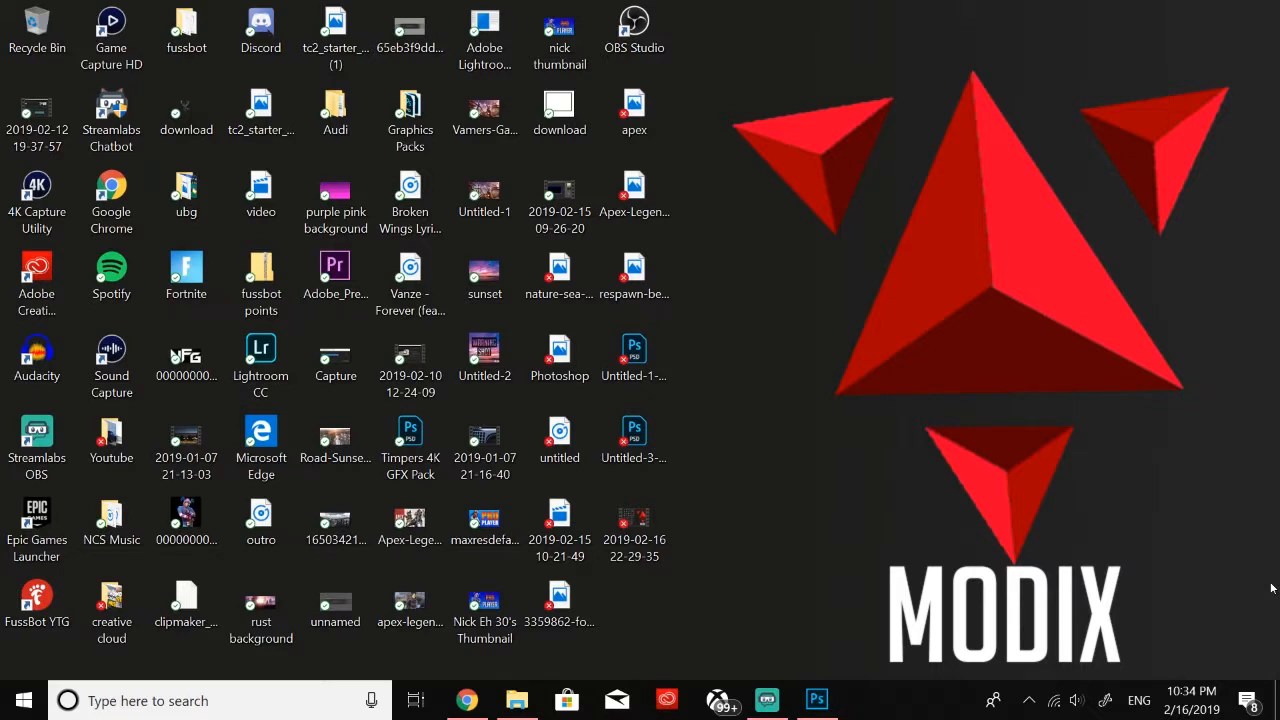
mouse_move(968, 648)
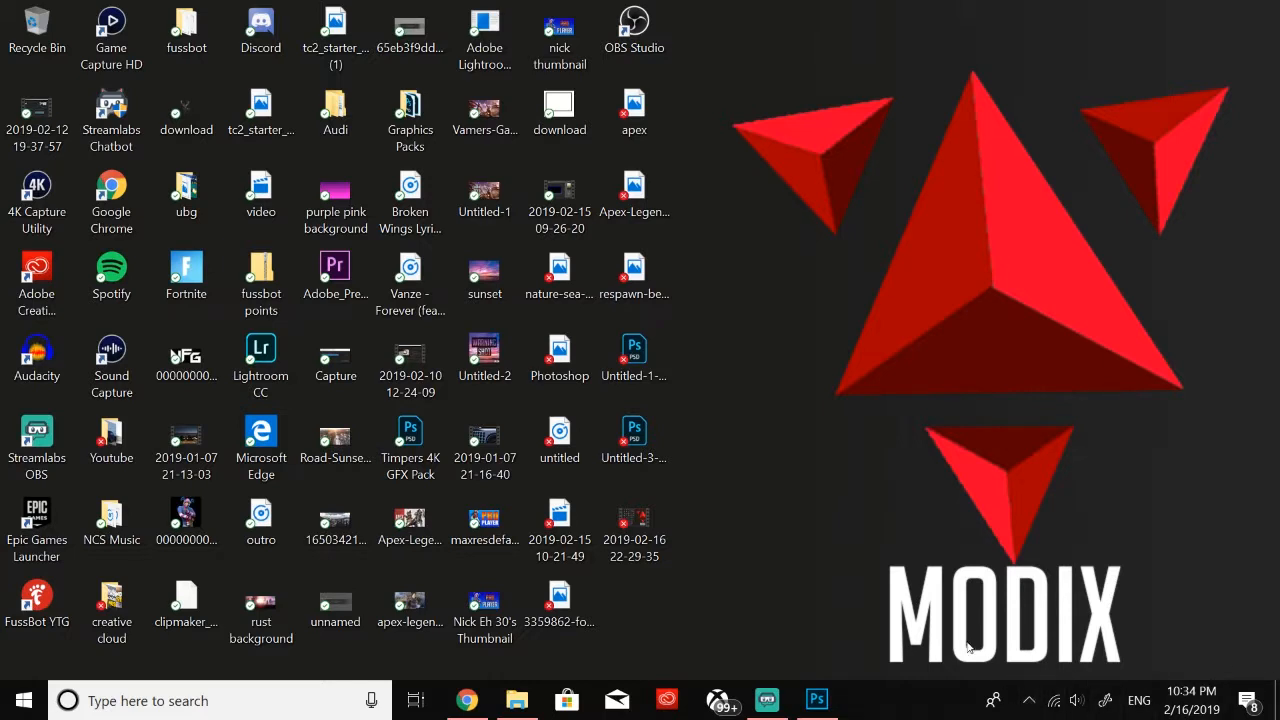
mouse_move(850, 668)
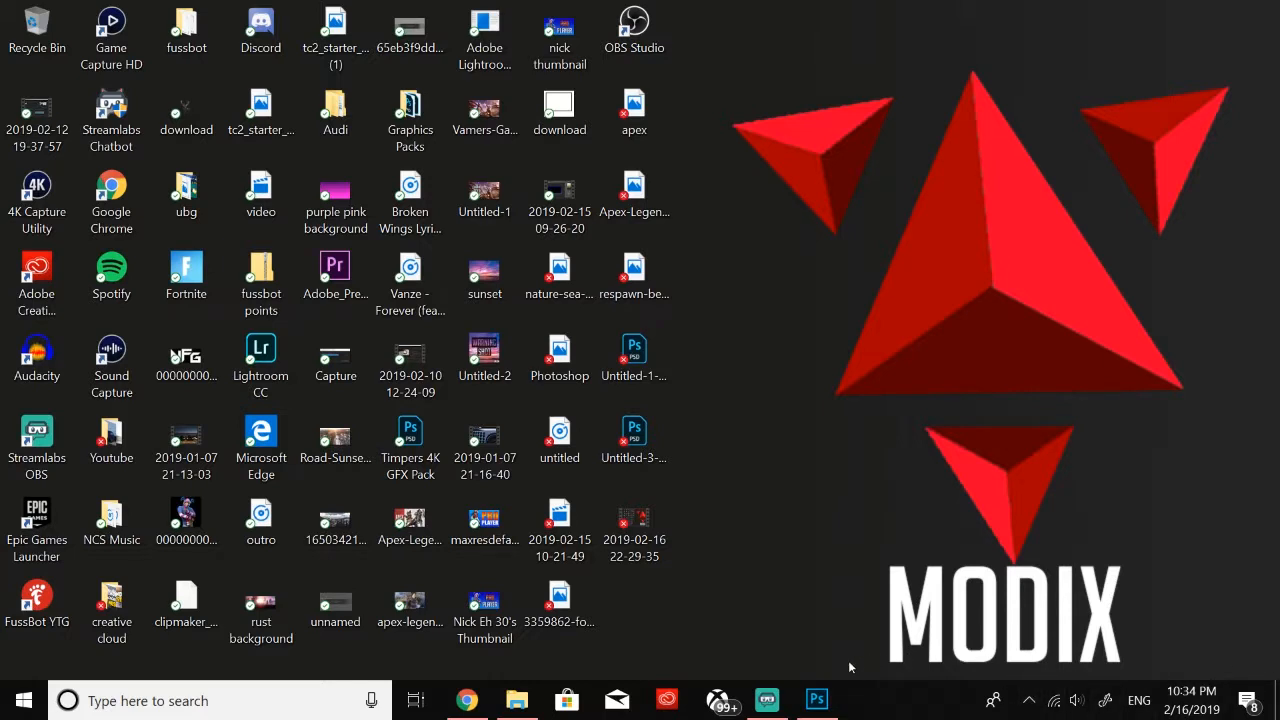
Create a horizontal type layer near the upper left reading 'HERE' in bold black capitals
left_click(816, 700)
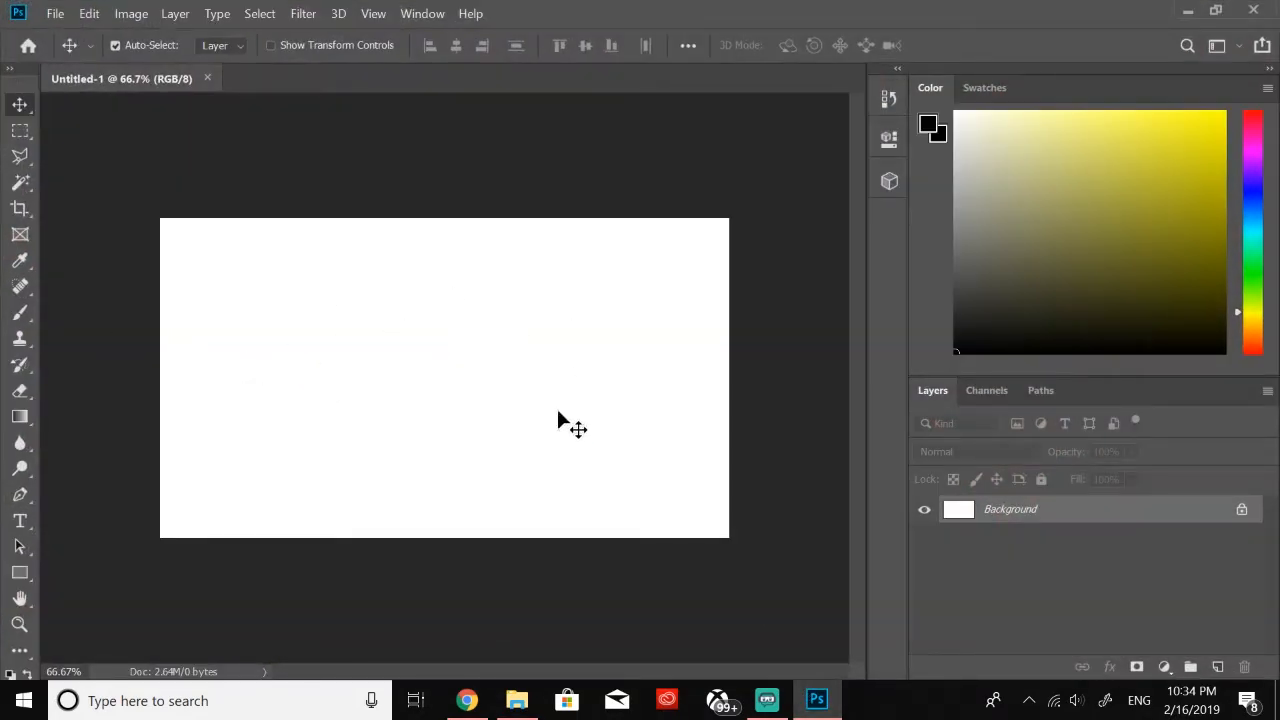
mouse_move(76, 512)
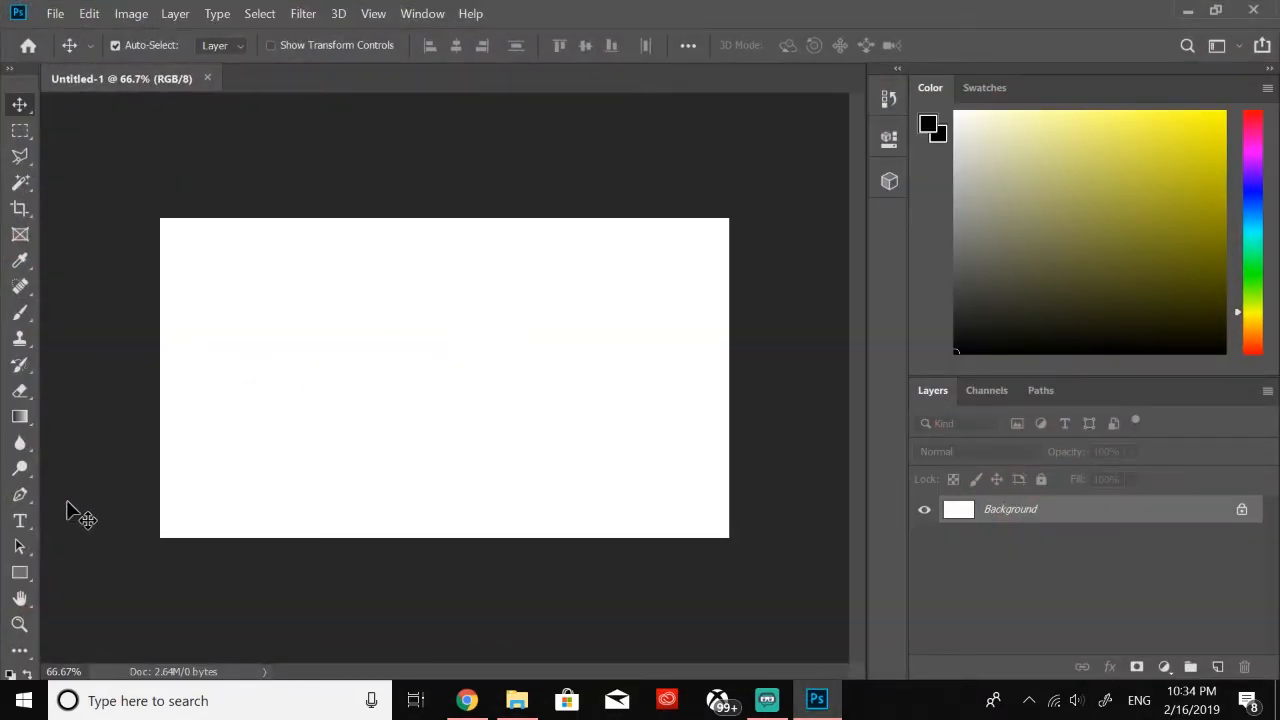
type("LOREM IPSUM")
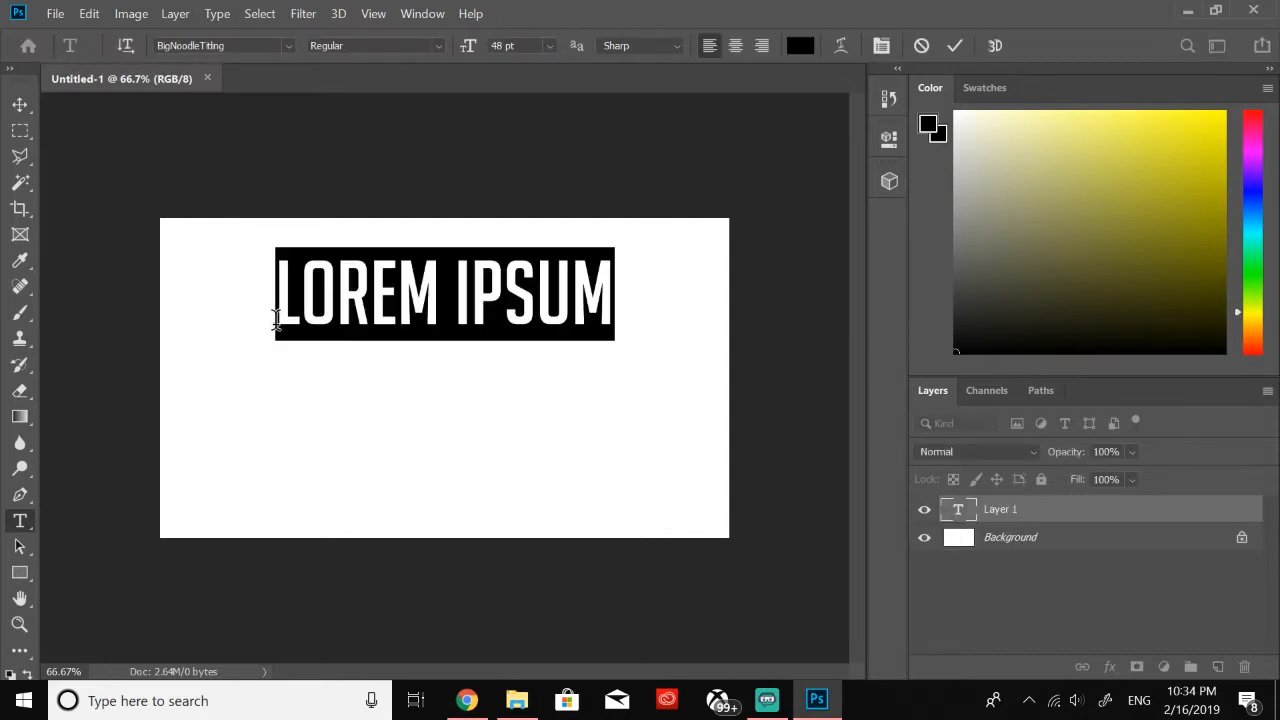
type("HOERU")
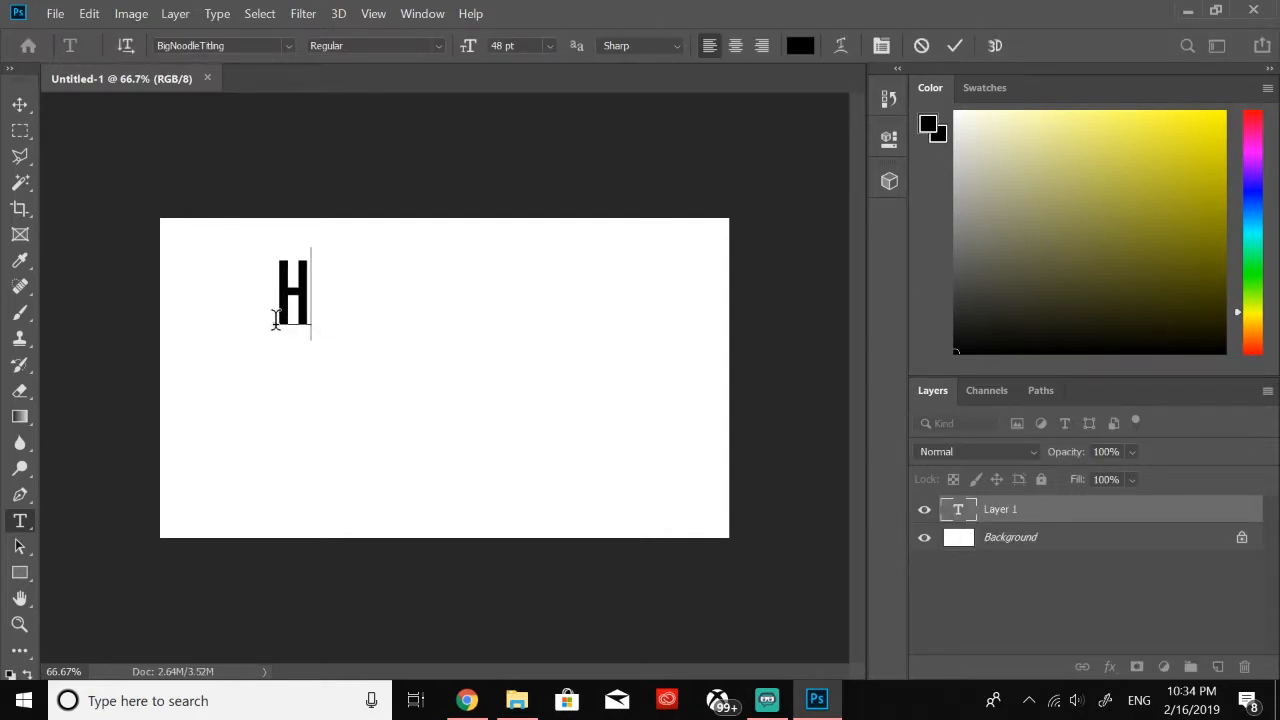
type("R")
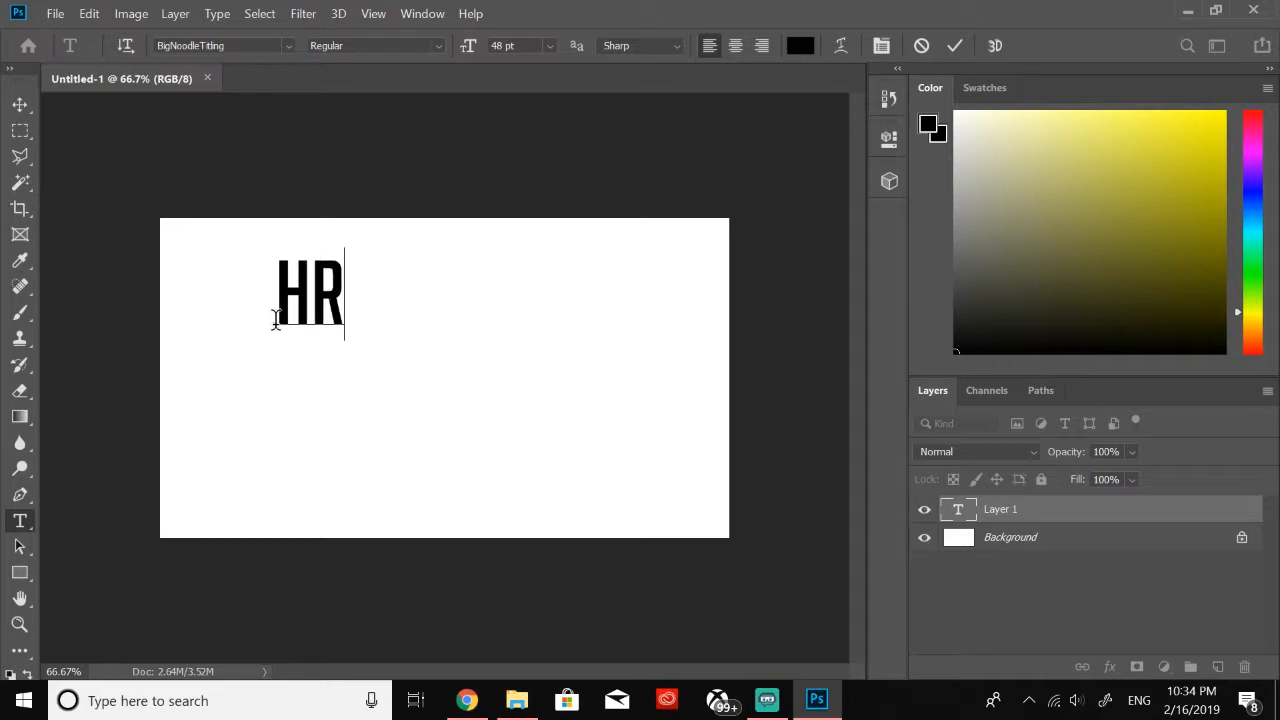
type("HERE")
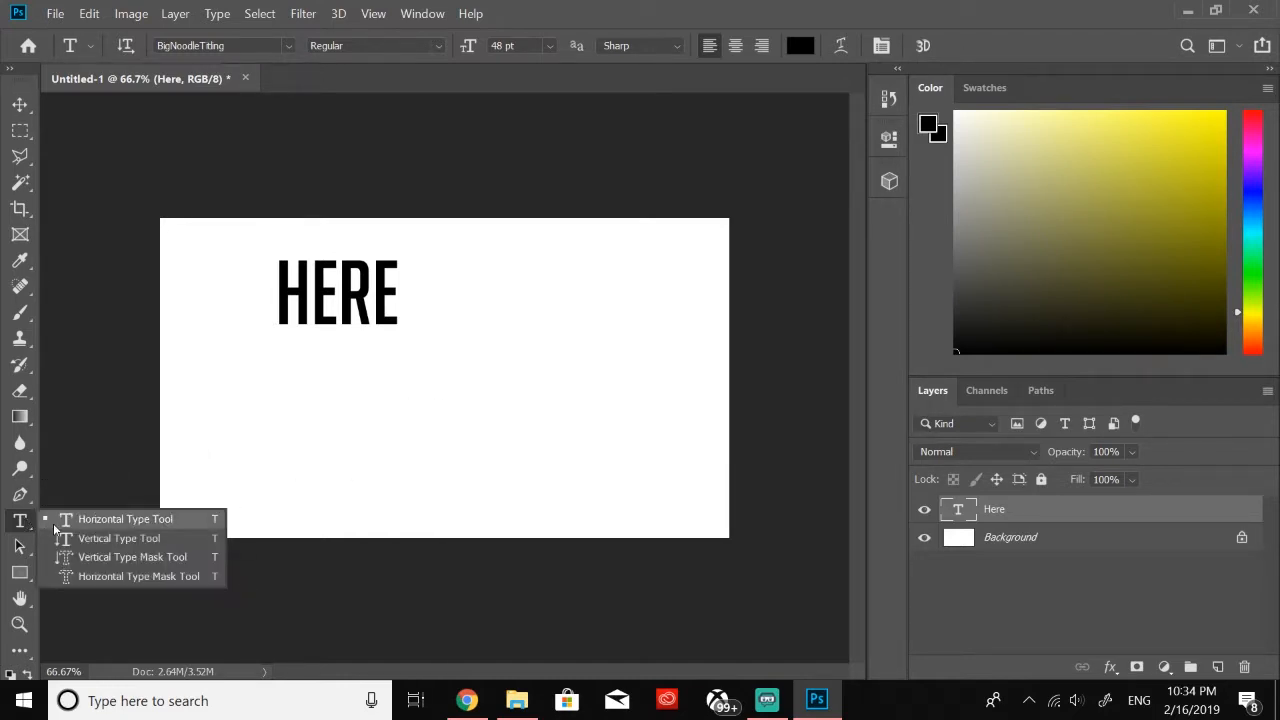
Add vertical 'HELLO' down the right side with the Vertical Type Tool, then return to horizontal type
left_click(124, 518)
type("HELLO")
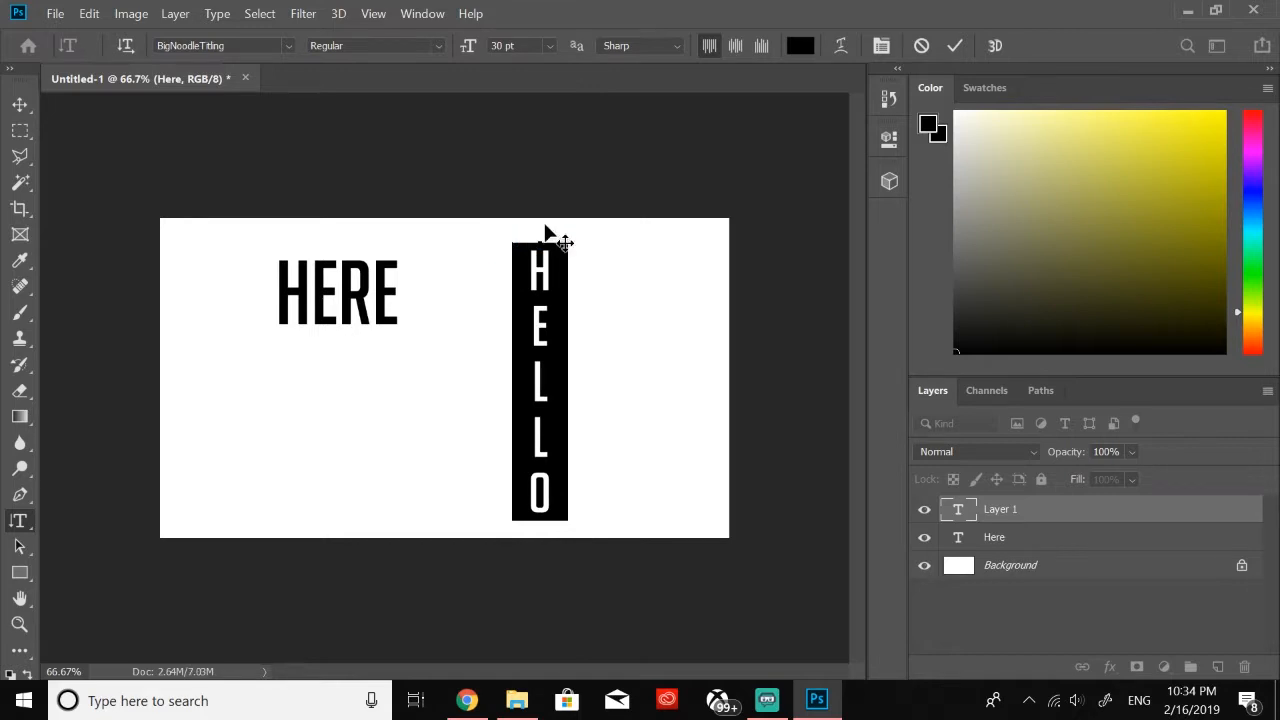
left_click(952, 44)
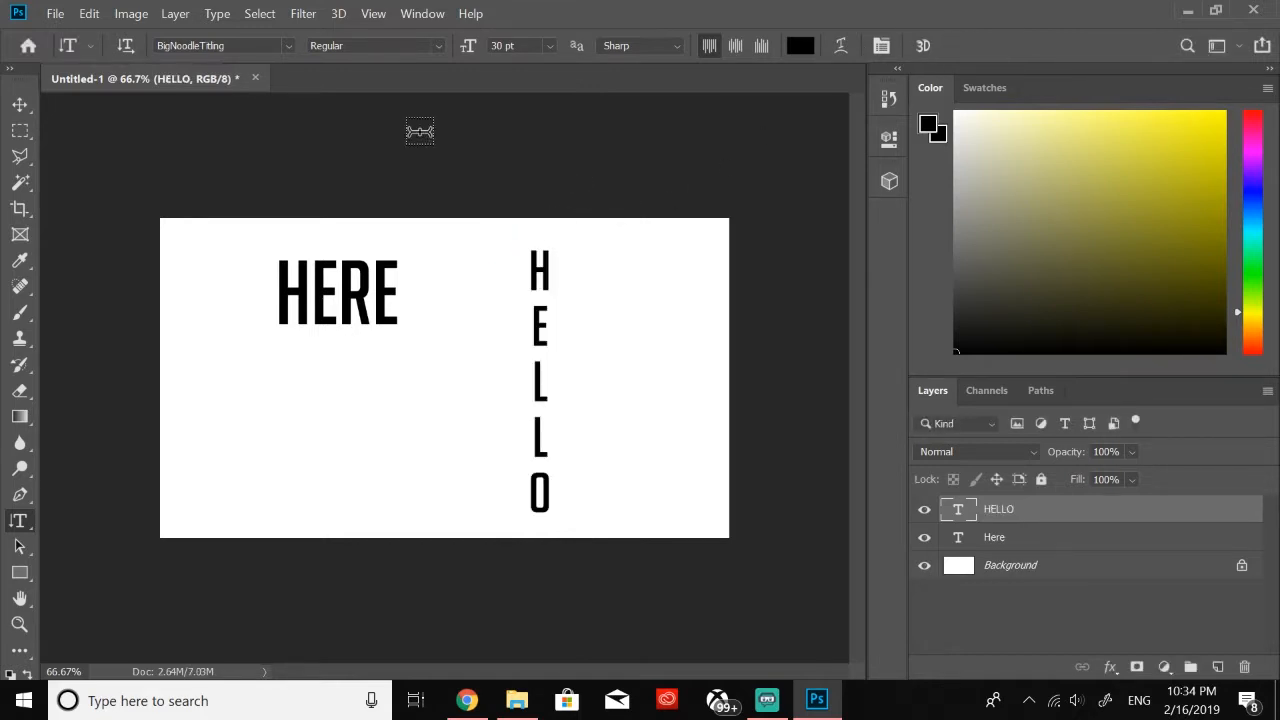
left_click(20, 104)
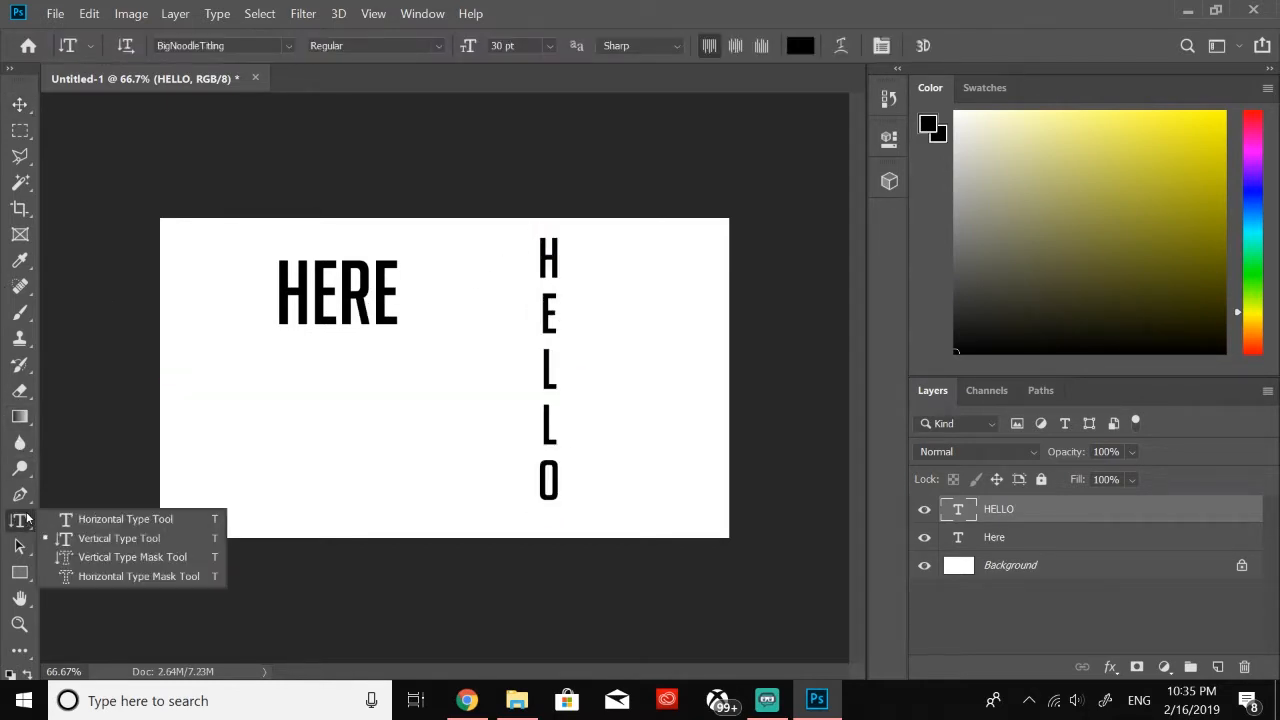
left_click(124, 518)
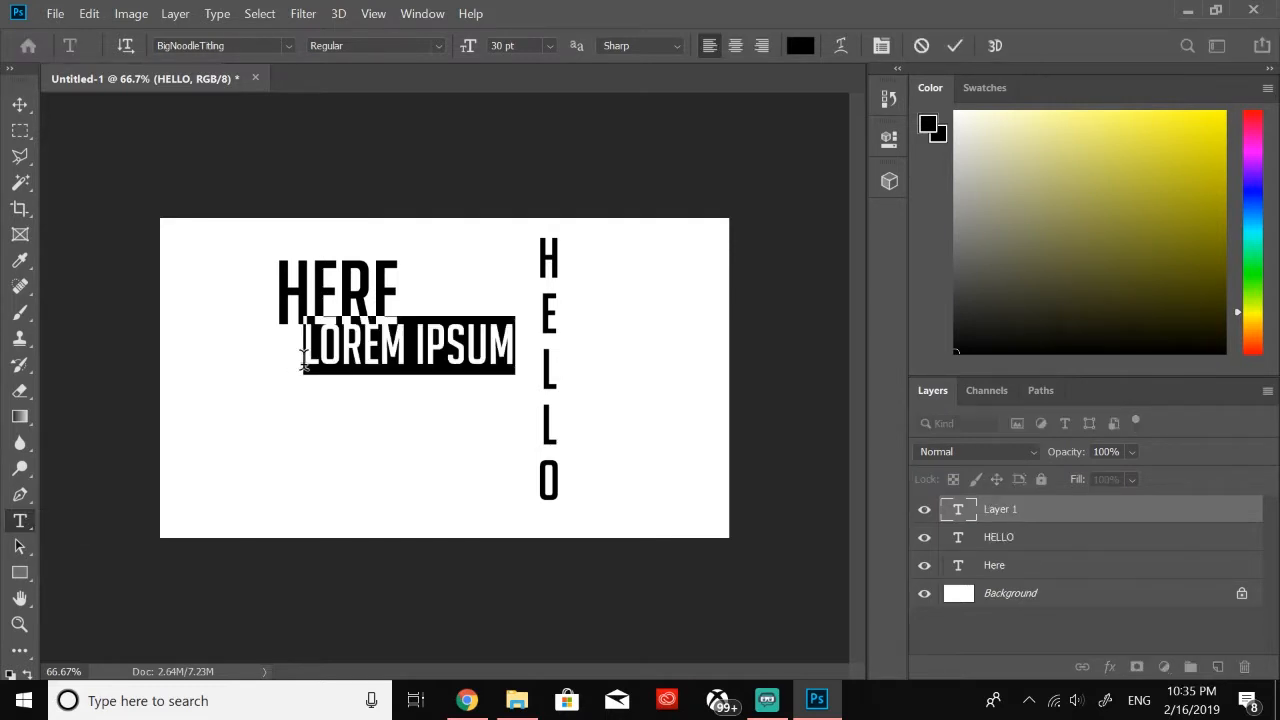